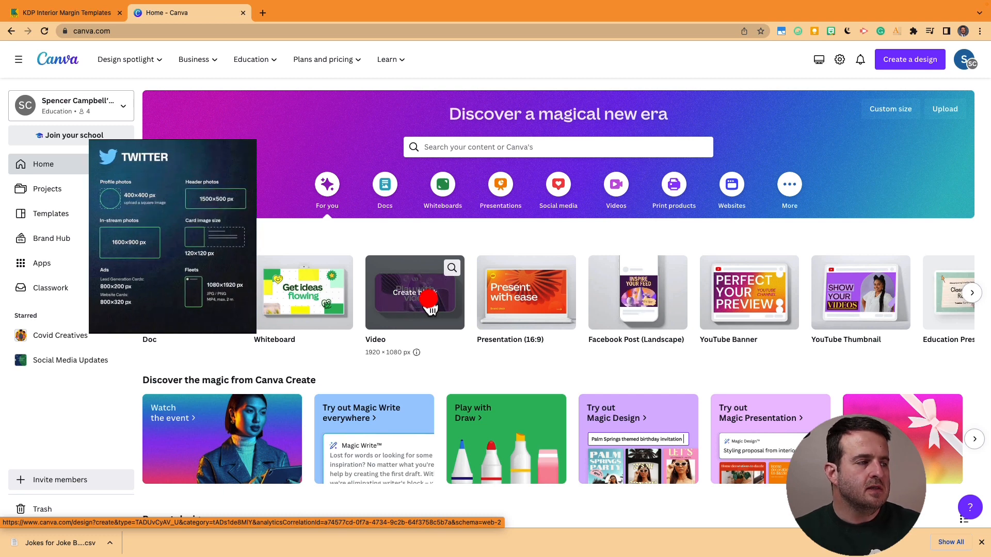
- Create a new blank video design from the Canva home page
click(414, 292)
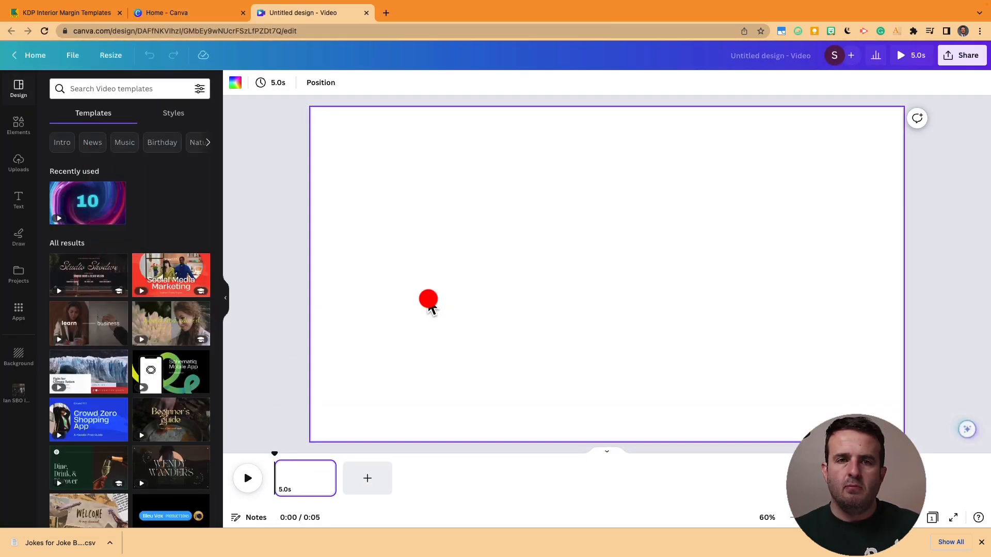
drag(427, 299, 351, 124)
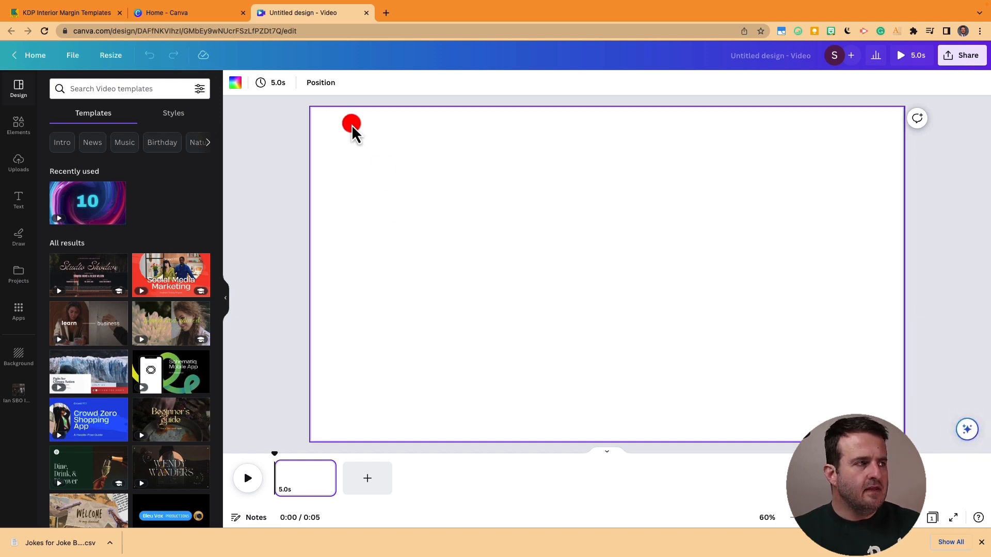
drag(351, 123, 755, 158)
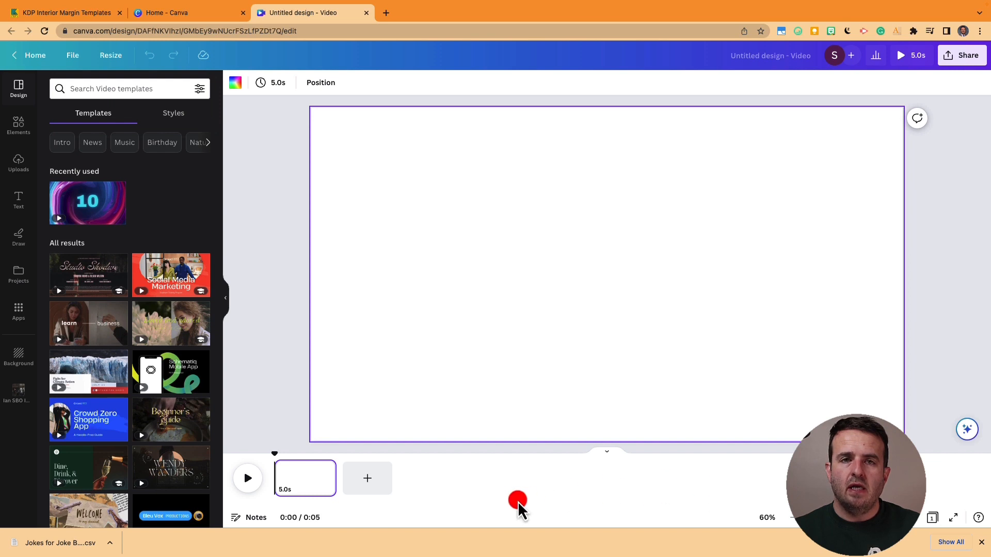
mouse_move(537, 508)
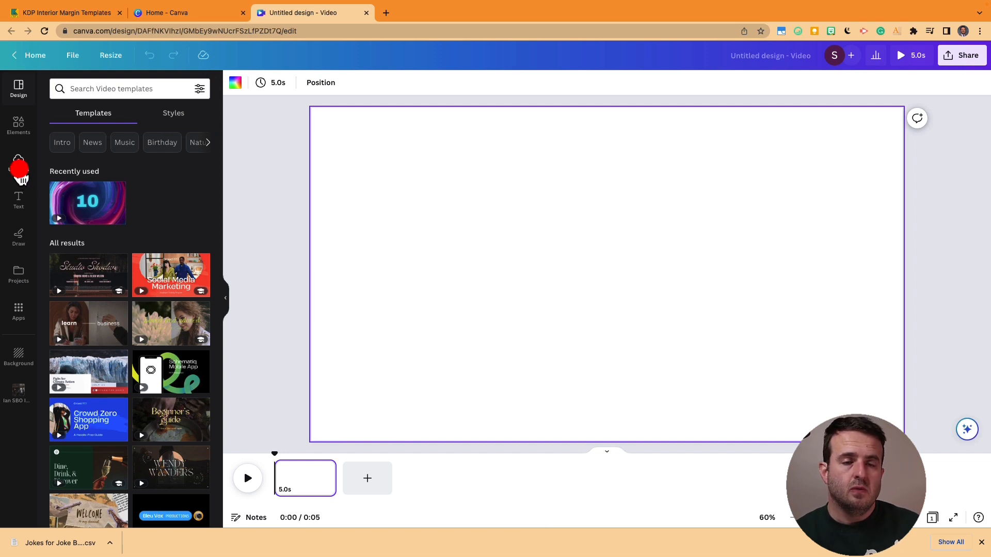
- Go to Uploads and launch Record yourself to get the camera preview studio
click(19, 163)
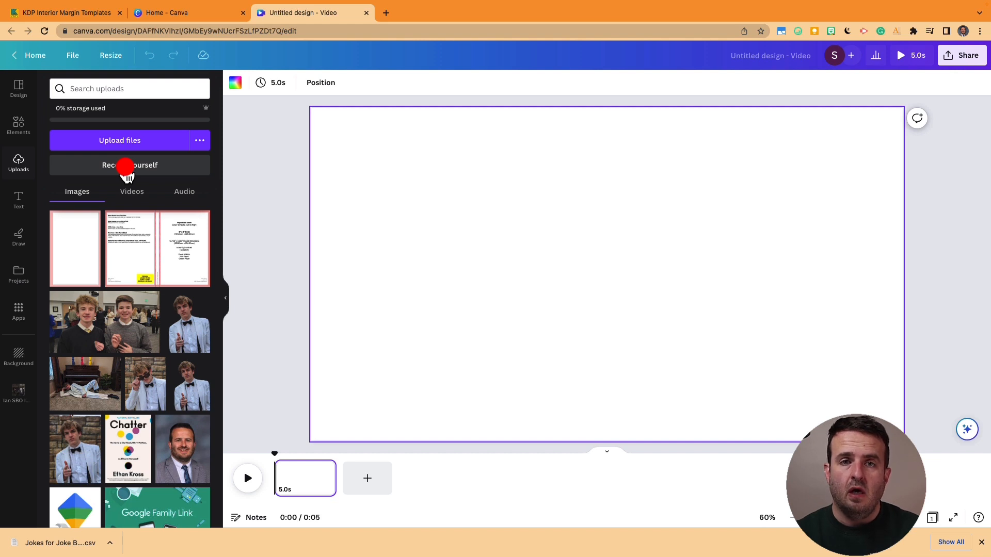
click(129, 165)
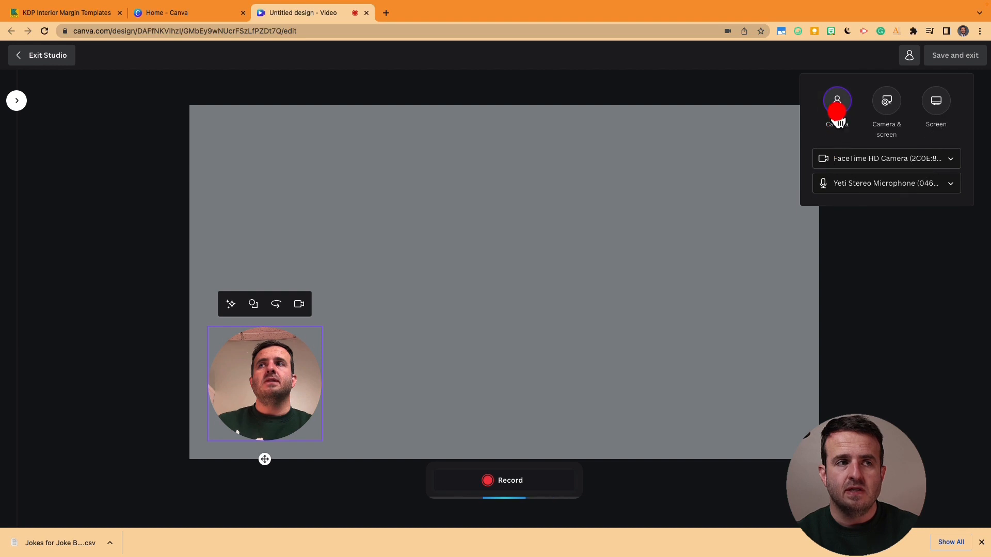
- Switch the studio to Camera & screen and share a Chrome tab
click(885, 100)
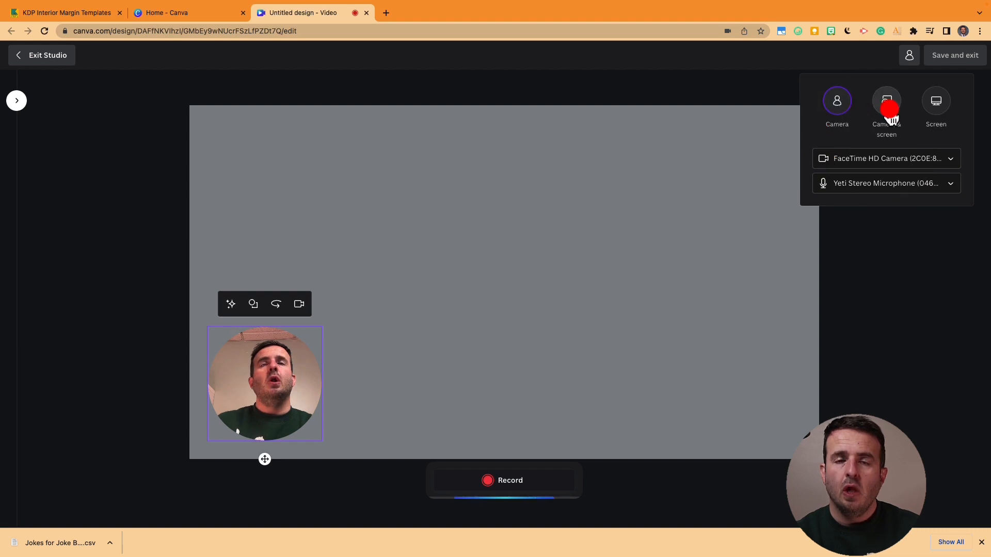
click(885, 104)
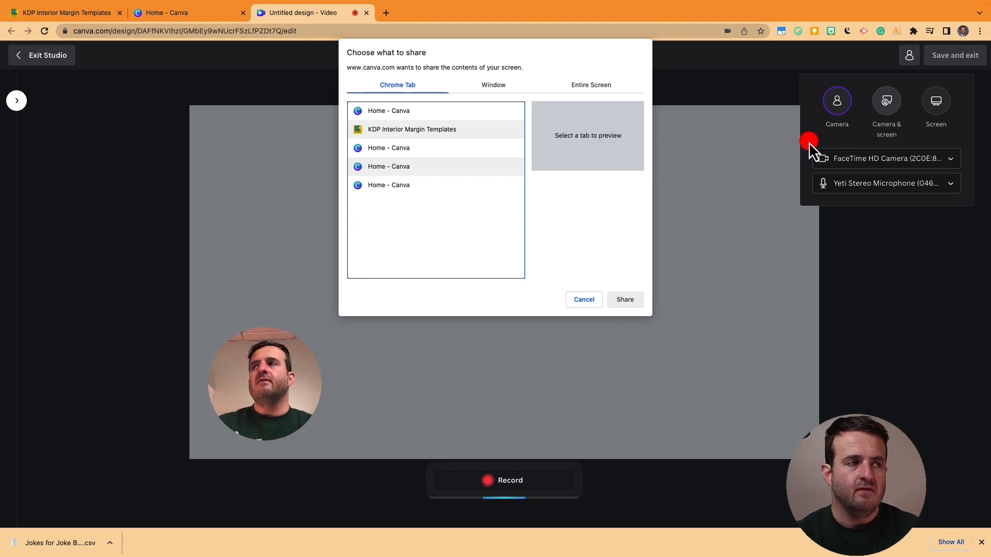
click(590, 85)
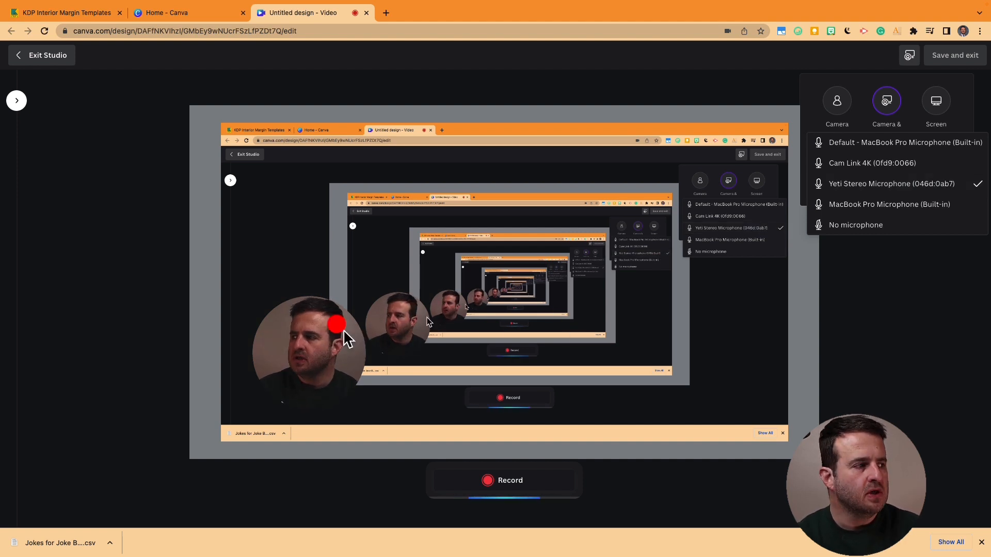
- Turn the camera bubble off before starting the screen recording
click(308, 351)
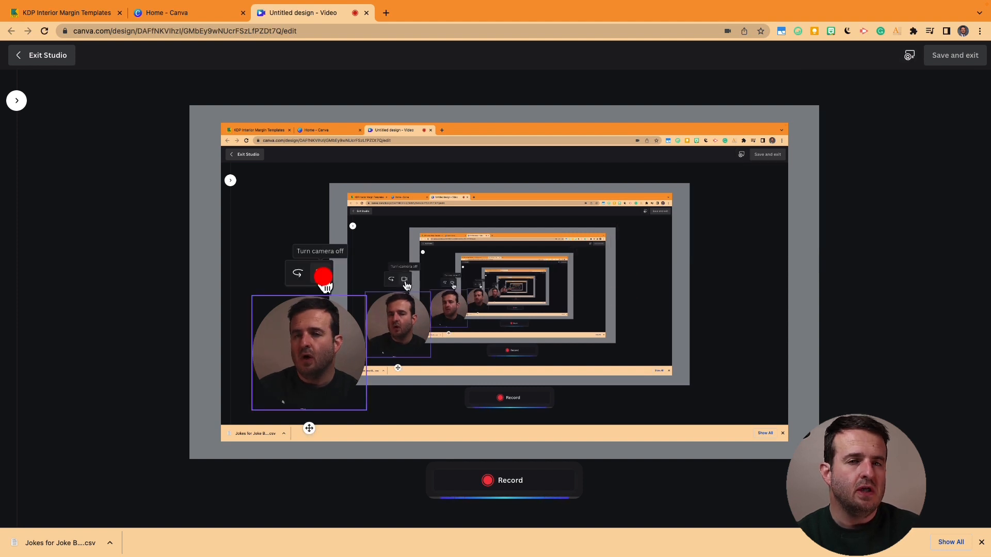
click(297, 274)
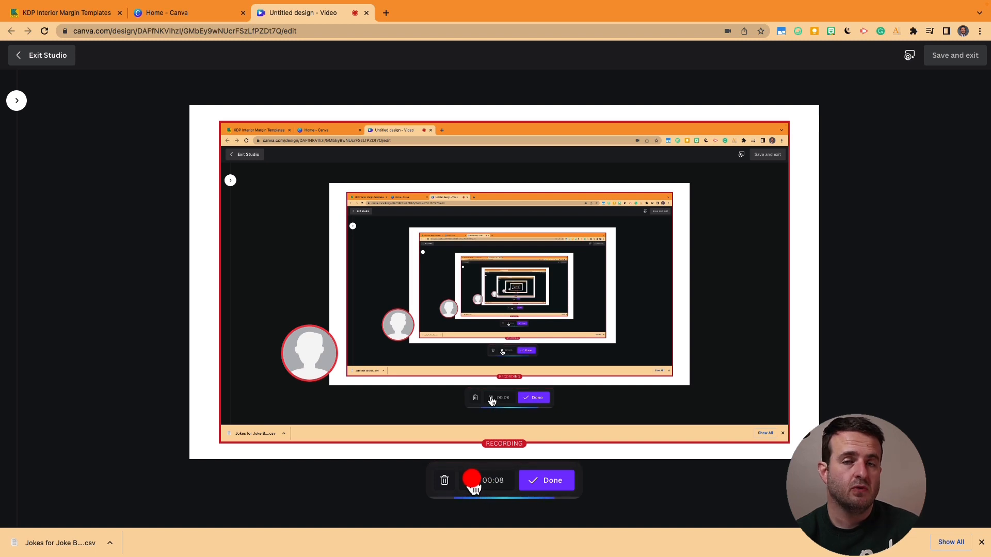
- Pause the recording, then save and exit so the 33-second clip lands in the timeline
click(474, 480)
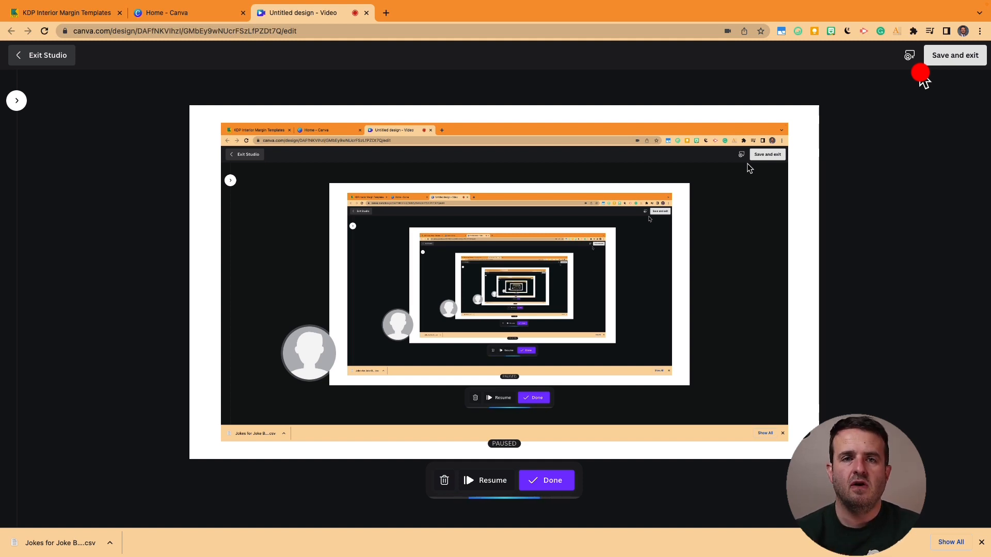
click(536, 480)
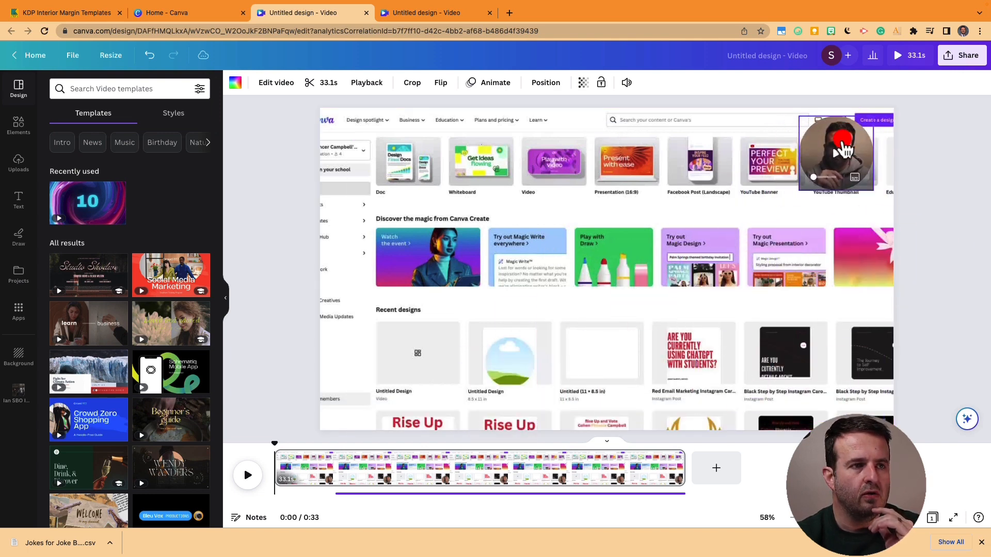
- Select the talking-head bubble to reposition it at the lower-right corner
click(835, 151)
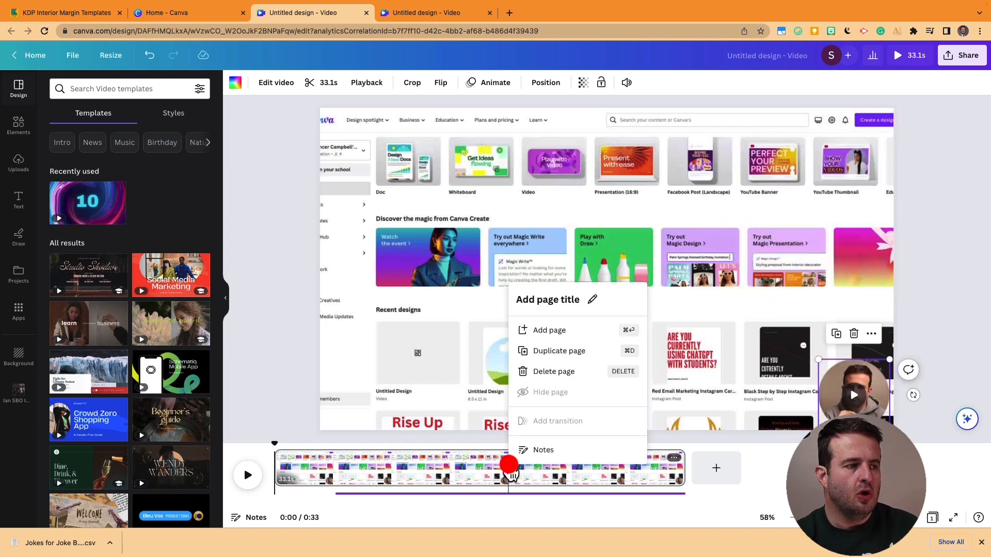
mouse_move(547, 350)
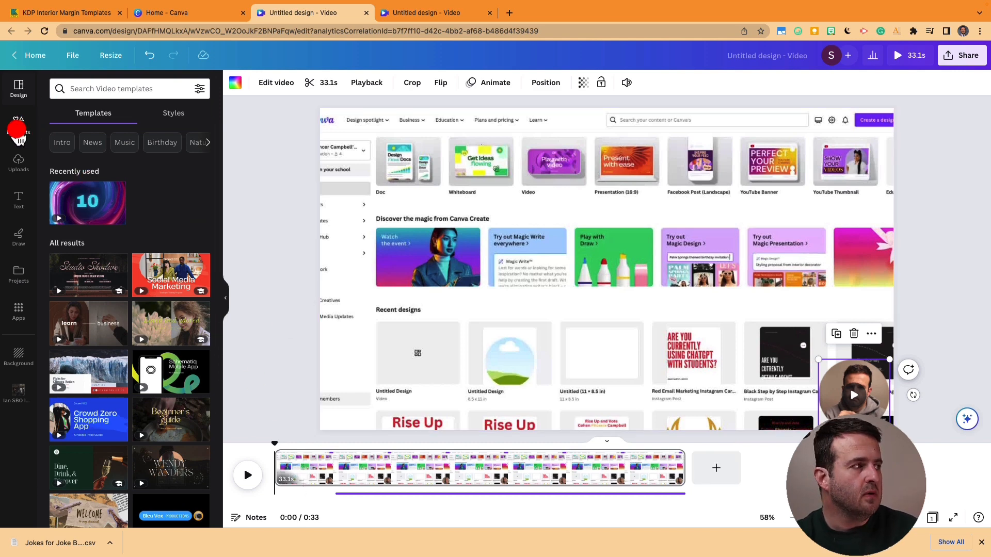
- Add a pointing-hand sticker from Elements, shrink it and place it over the Video tile
click(18, 128)
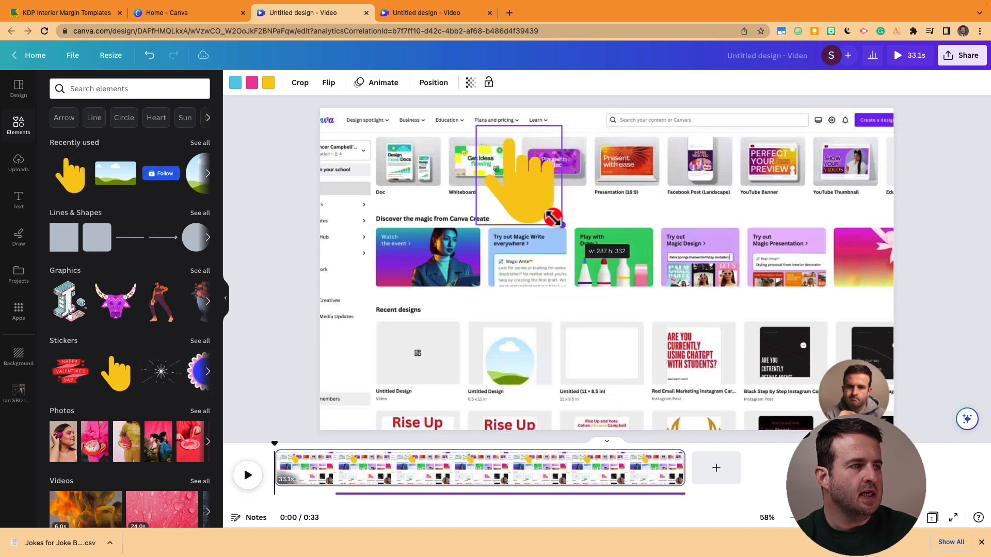
drag(554, 218, 606, 276)
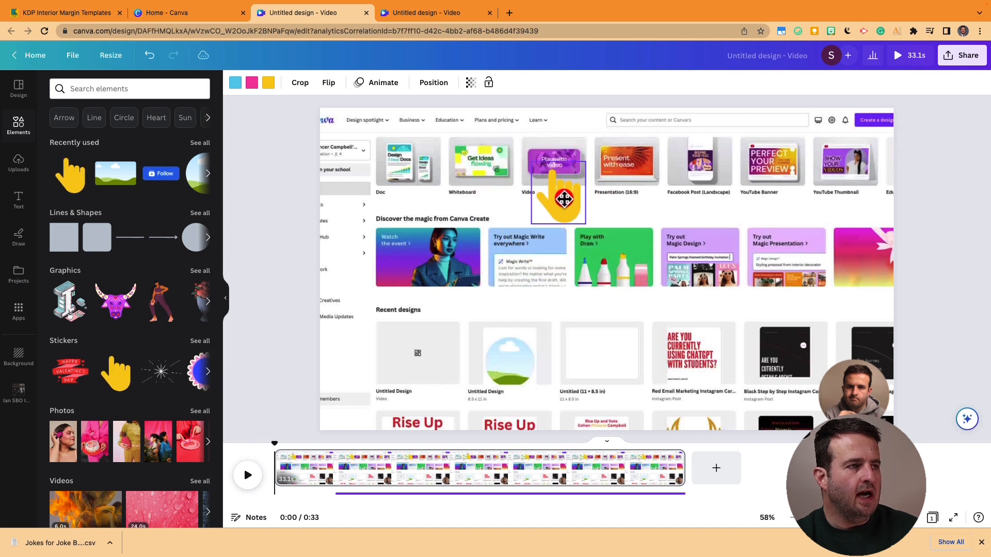
click(558, 197)
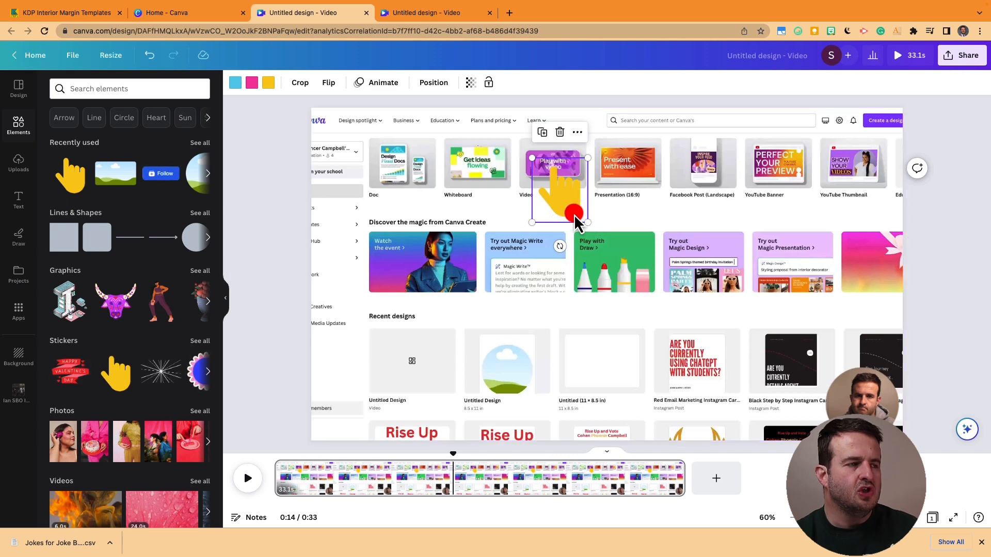
right_click(564, 207)
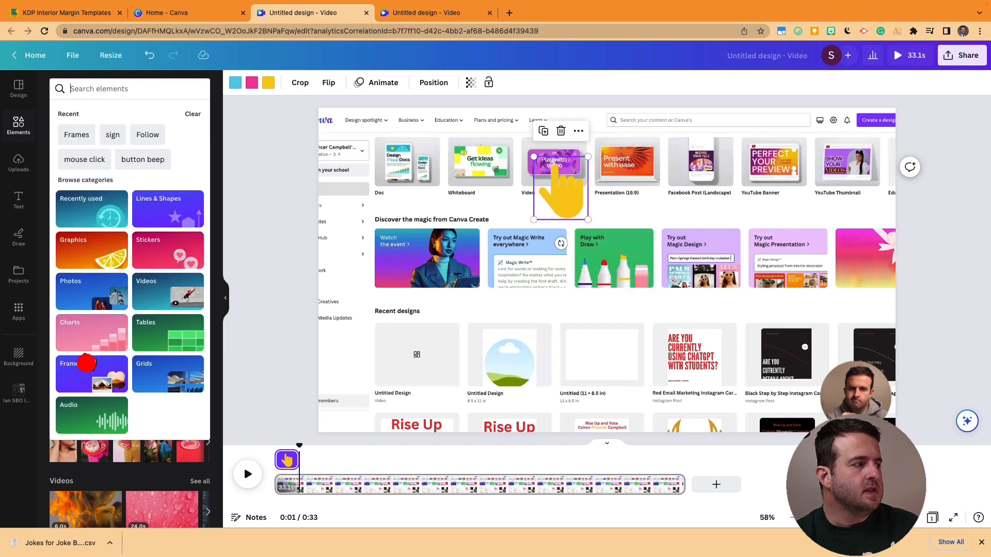
- Browse the Audio category to find an Ukulele Song track for the video
click(91, 416)
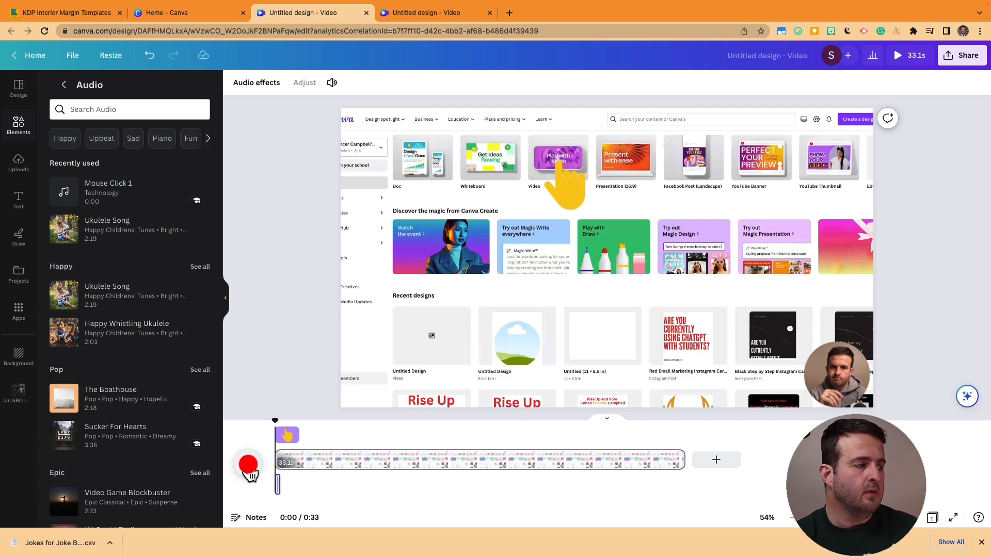
click(895, 54)
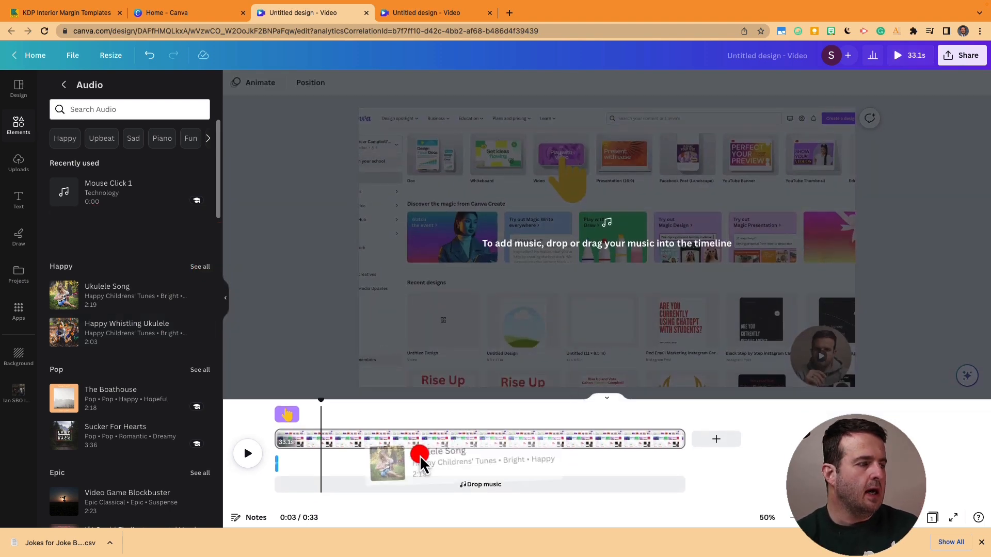
- Drop the Ukulele Song onto the timeline aligned with the video's start and preview it
drag(419, 455, 278, 489)
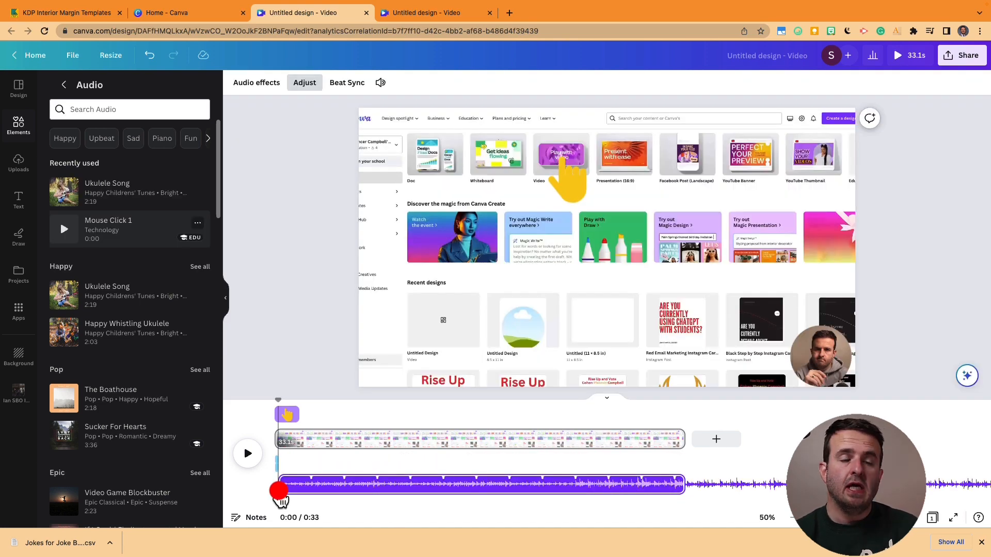
drag(279, 490, 279, 396)
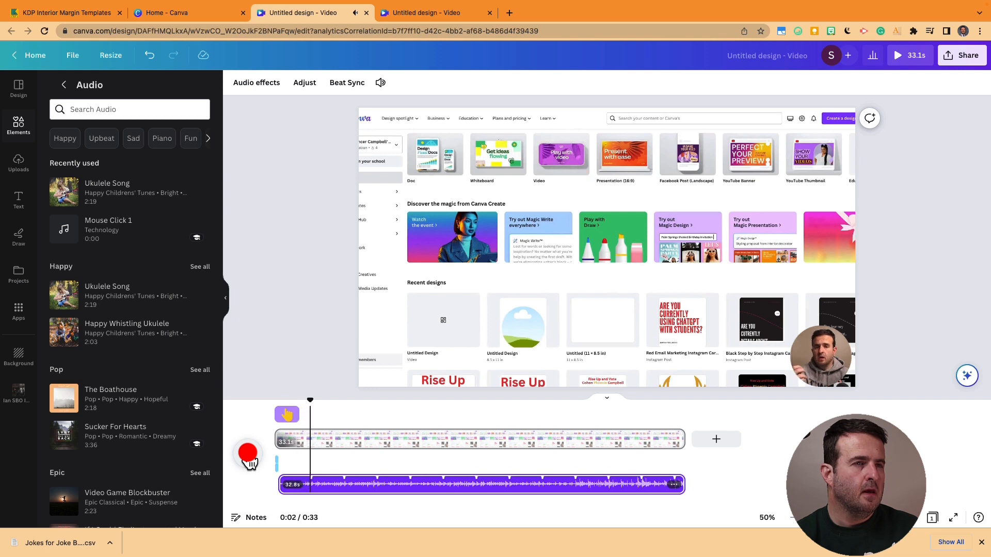
click(347, 83)
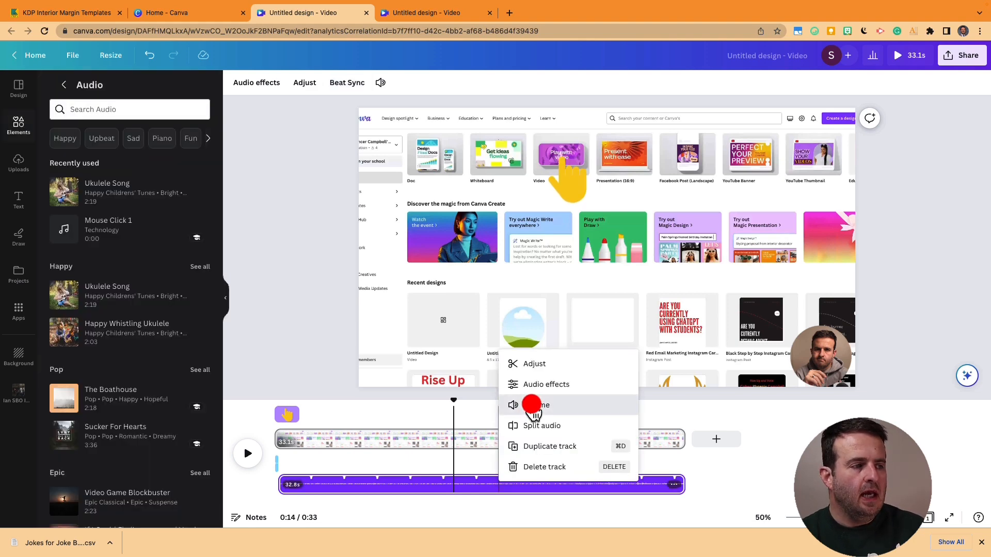
- Lower the background music volume to 21
click(536, 404)
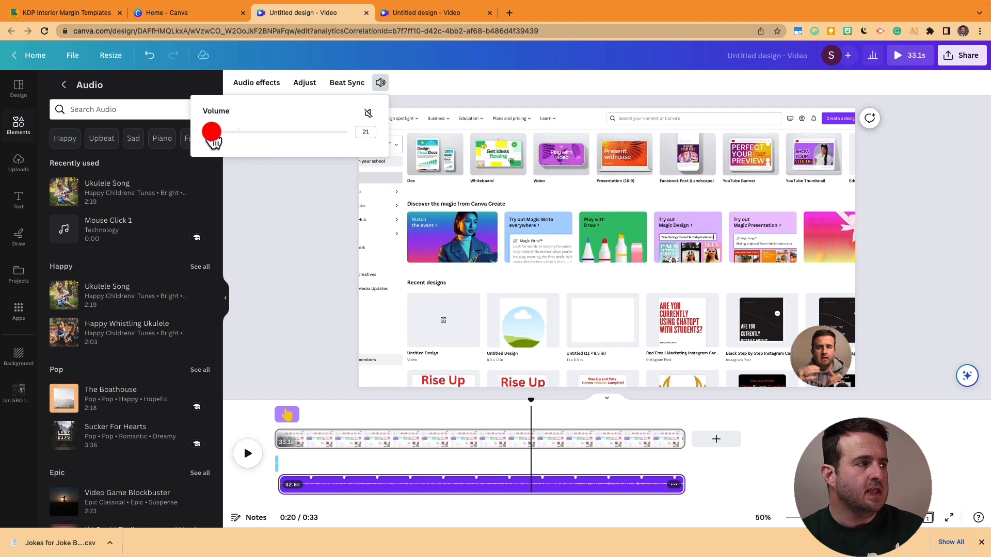
drag(211, 131, 208, 136)
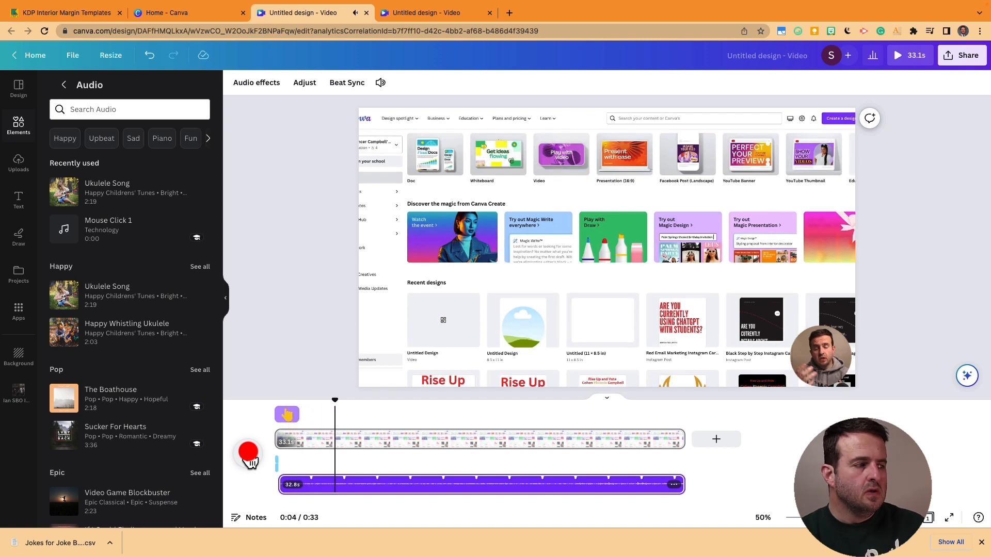
click(247, 453)
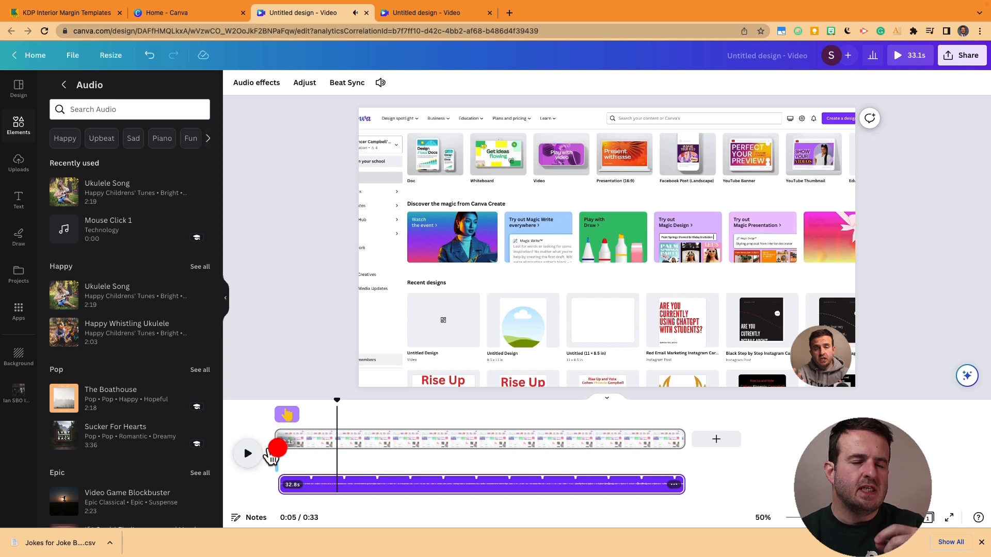
drag(275, 454, 412, 478)
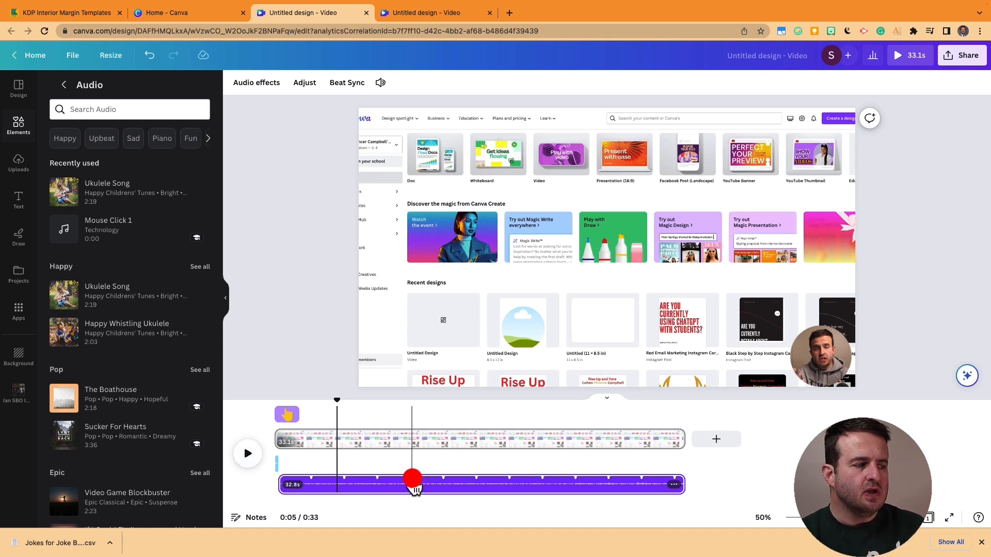
drag(413, 477, 511, 471)
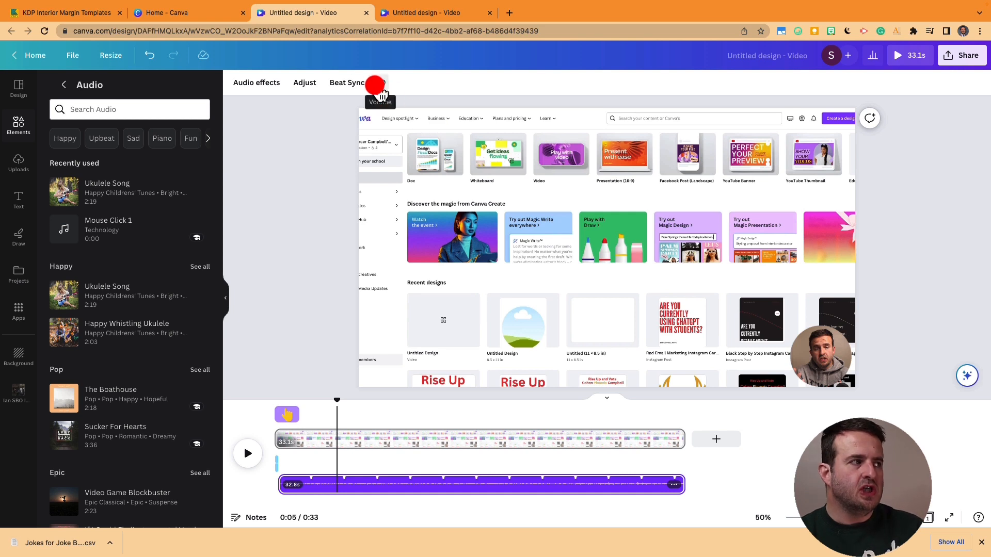
mouse_move(143, 155)
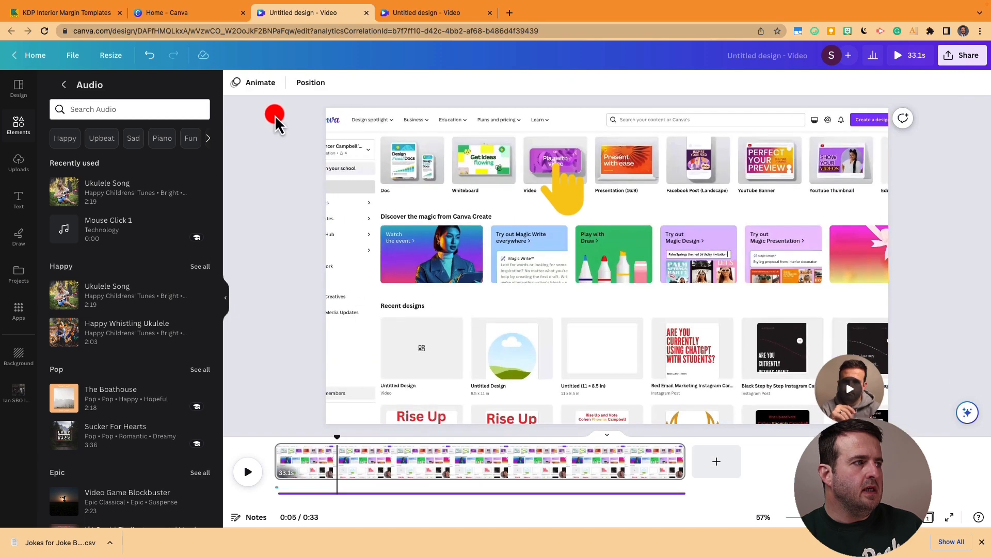
- Open Edit video for the talking head, try Summer, then settle on the Solar filter
click(849, 389)
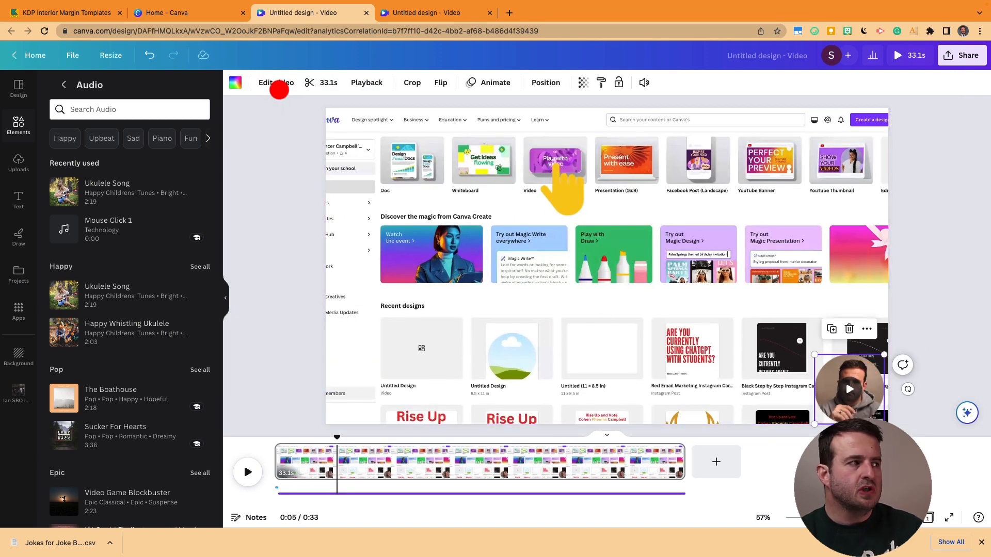
click(276, 83)
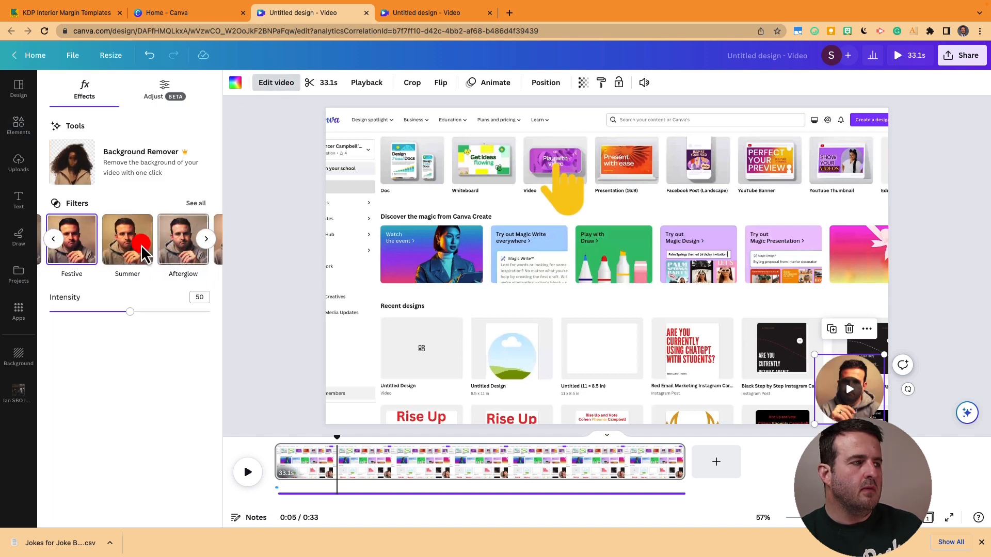
click(127, 238)
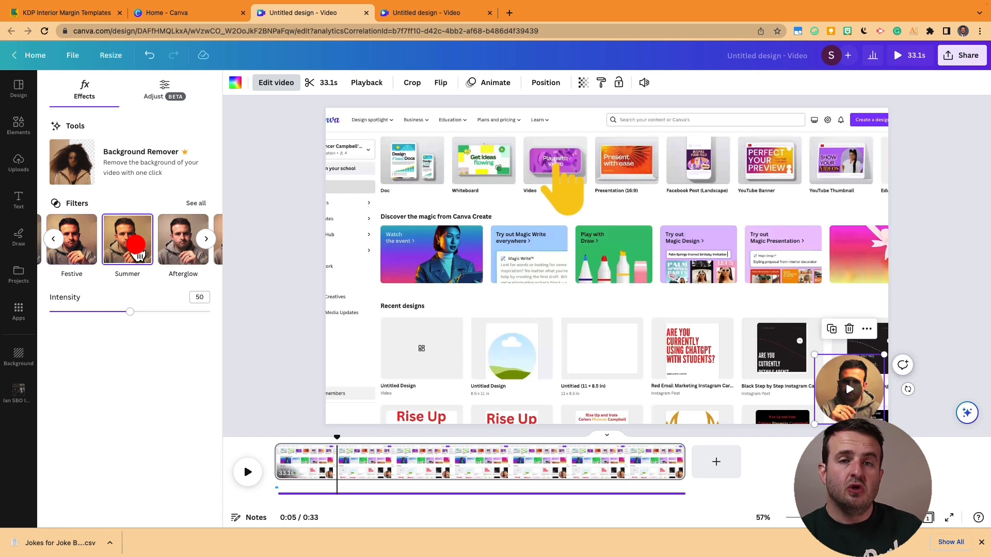
click(206, 239)
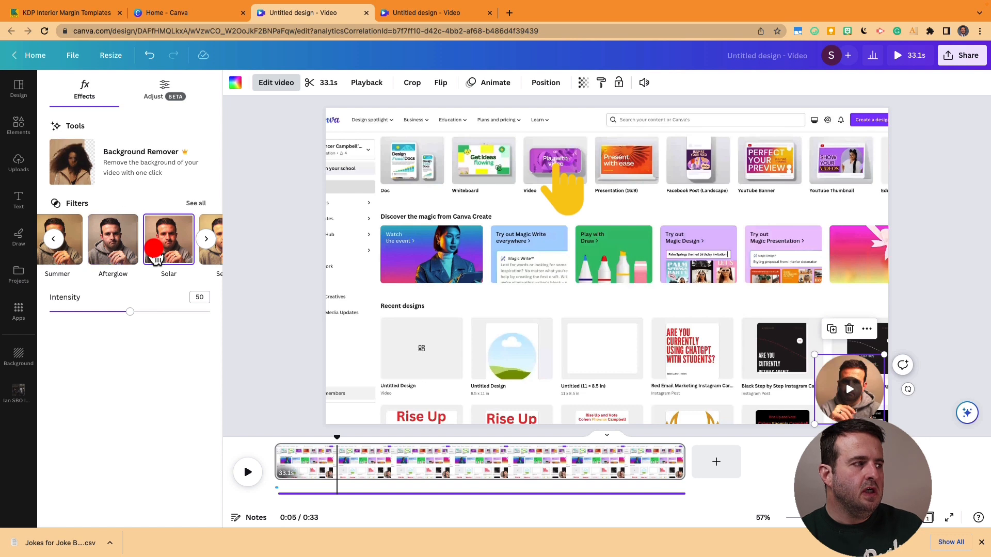
click(206, 238)
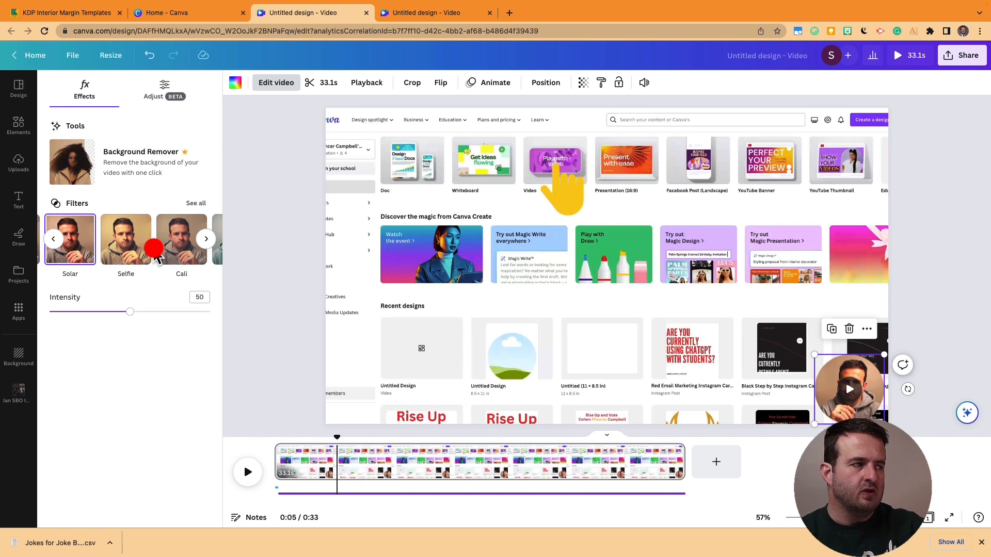
mouse_move(582, 82)
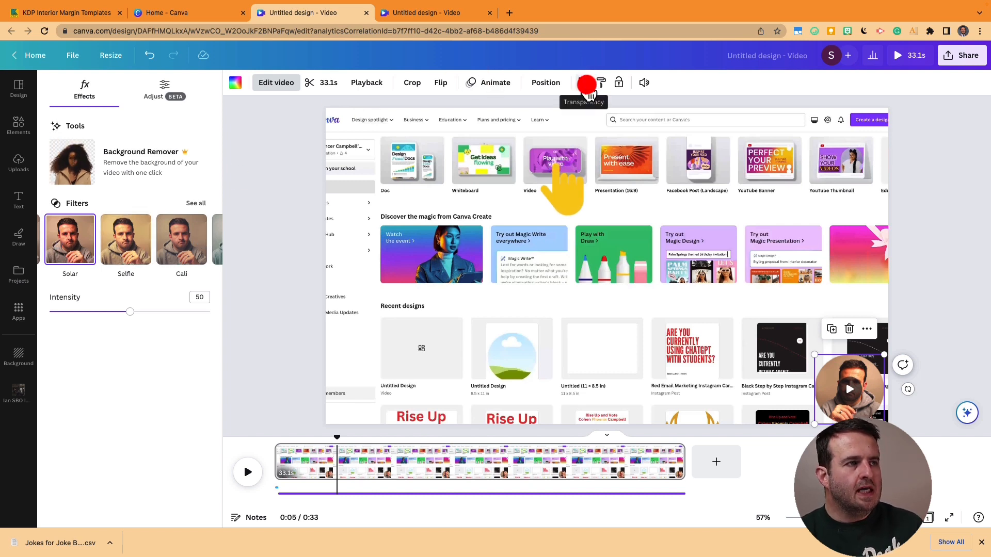
- Lower the talking-head video's transparency below 100 so it is slightly see-through
click(582, 83)
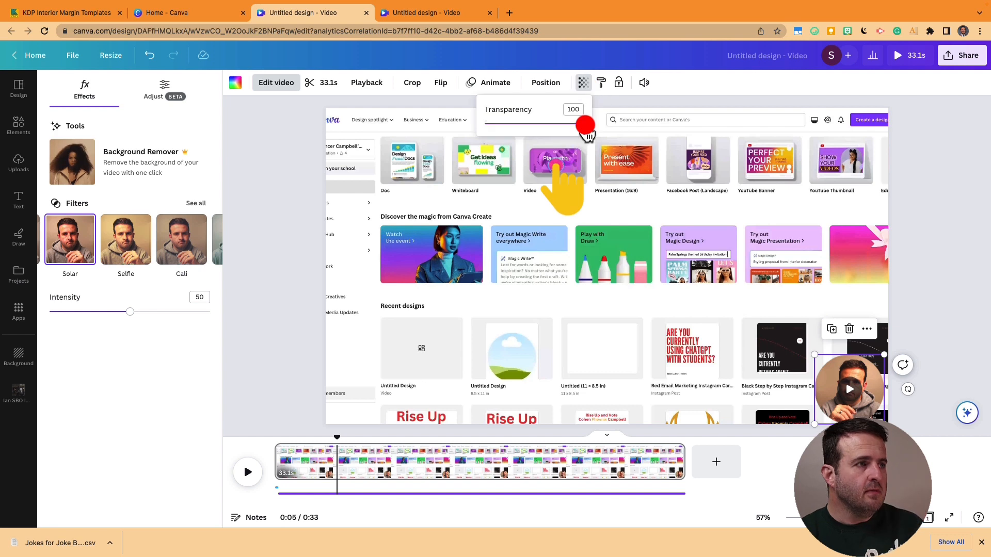
drag(583, 124, 568, 124)
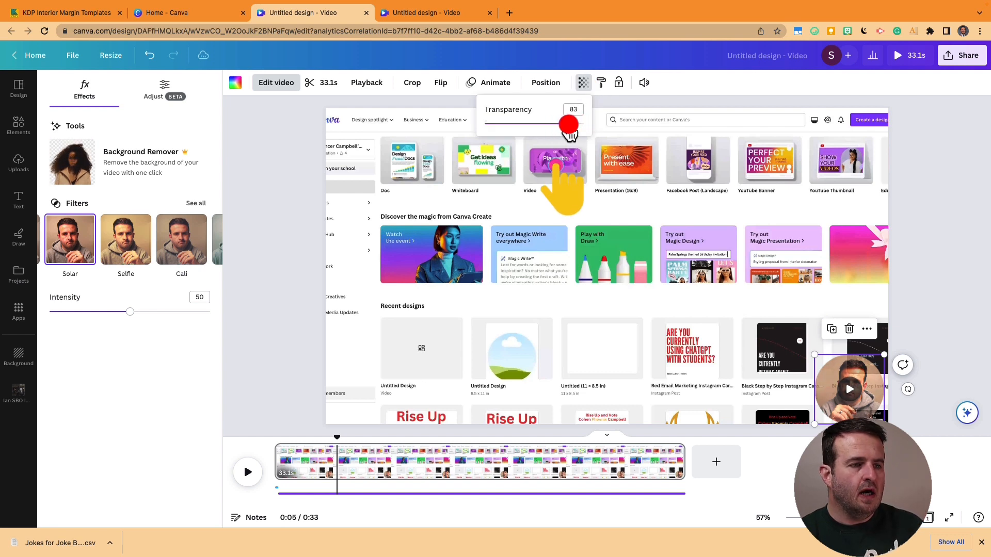
drag(566, 123, 584, 123)
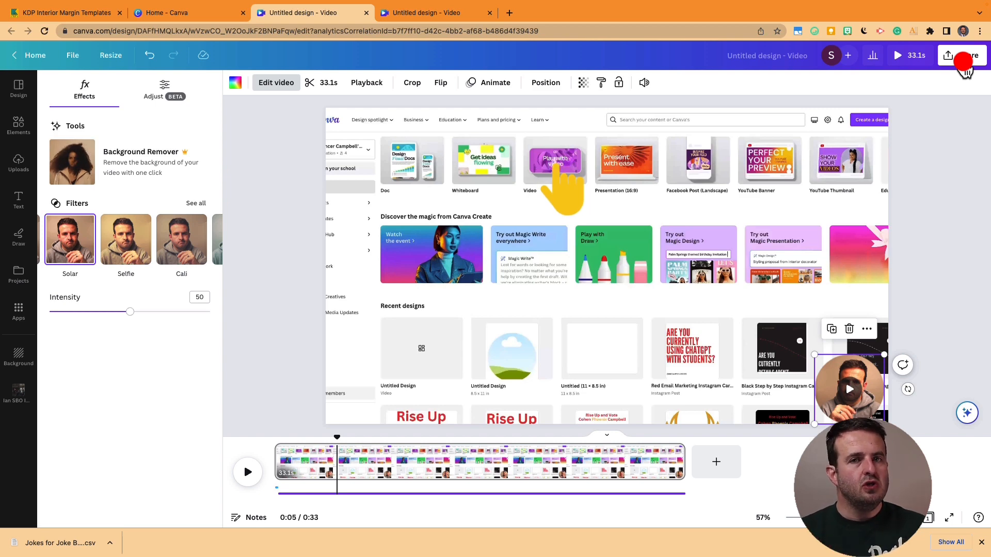
click(19, 125)
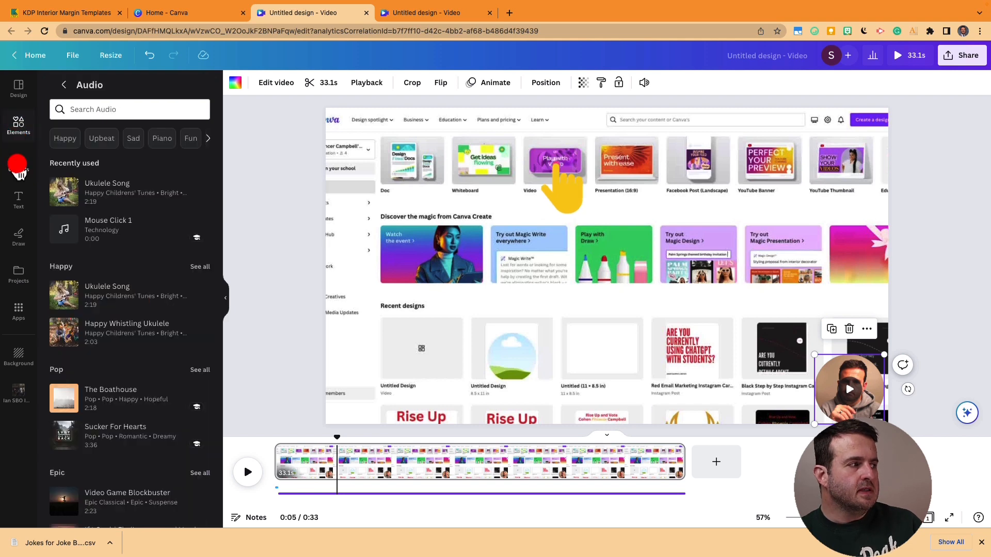
- Show the Uploads panel filtered to videos, including the 33.4-second screen capture
click(19, 163)
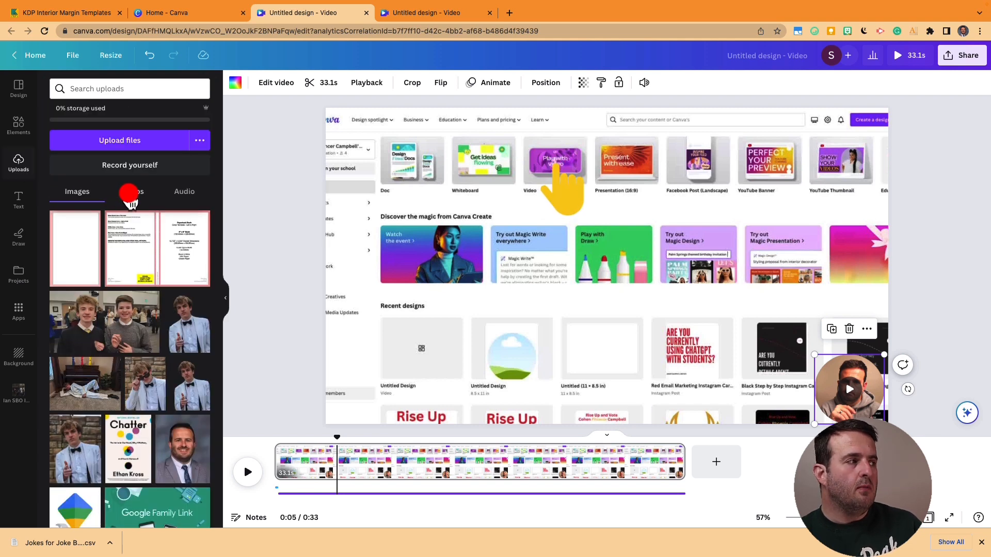
click(131, 192)
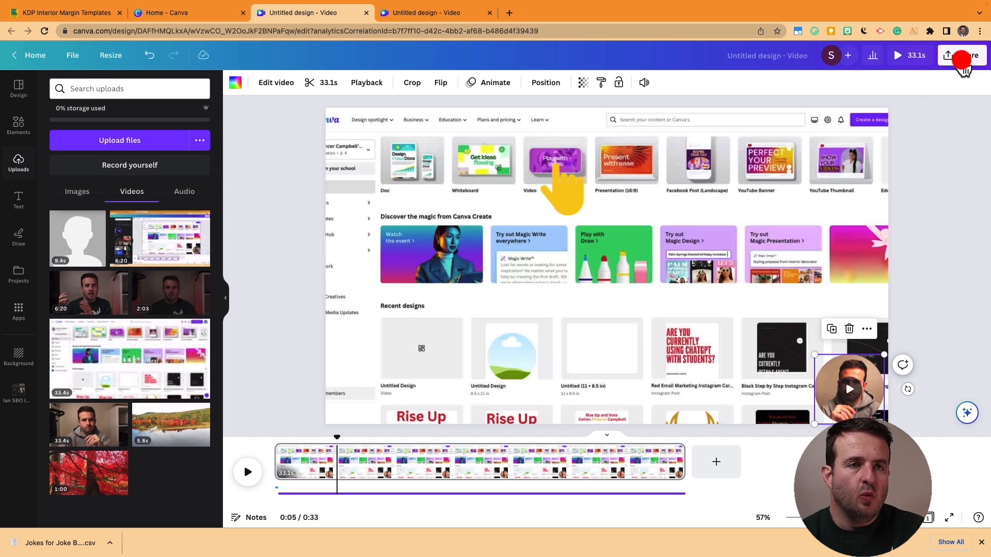
- Review the MP4 download settings from Share, then return to the main Share menu
click(961, 55)
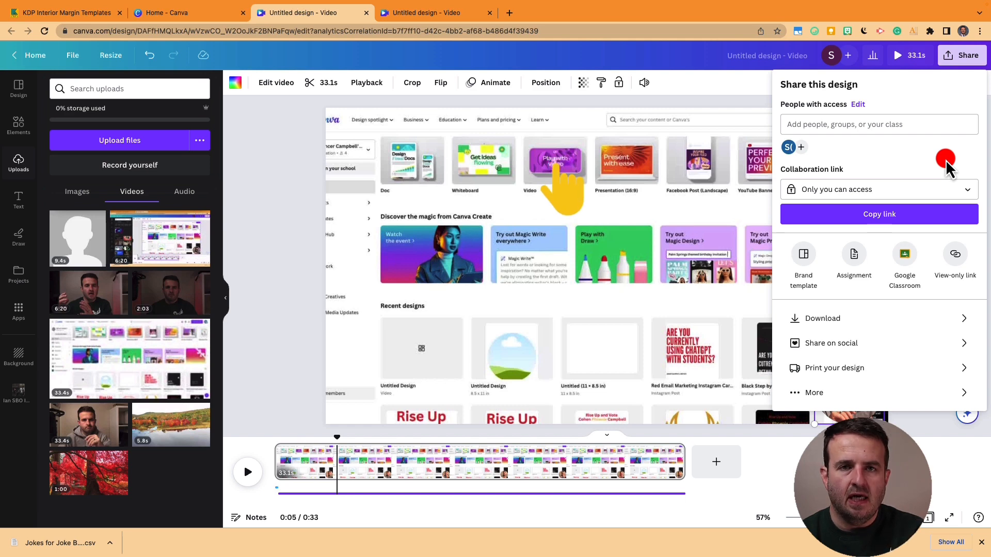
mouse_move(834, 319)
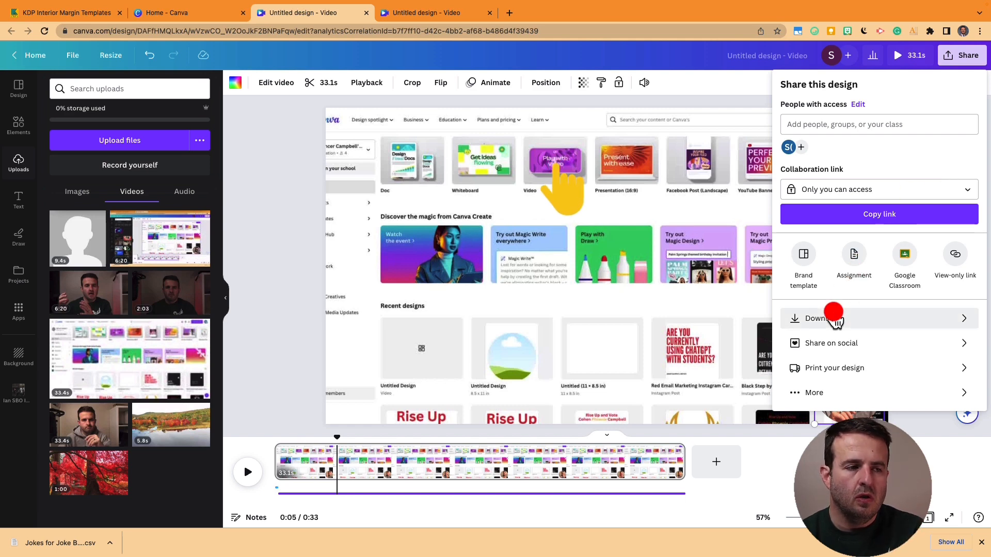
click(818, 318)
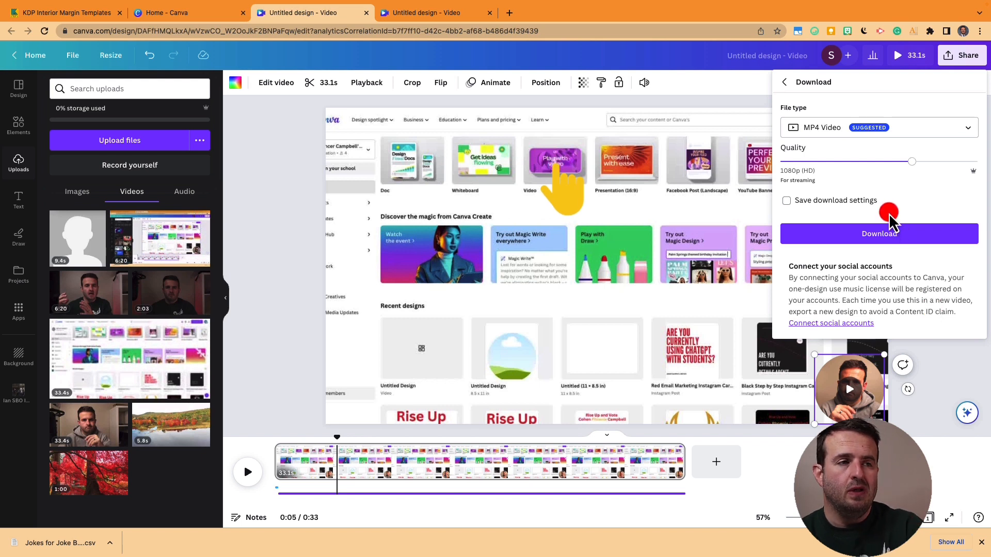
click(783, 82)
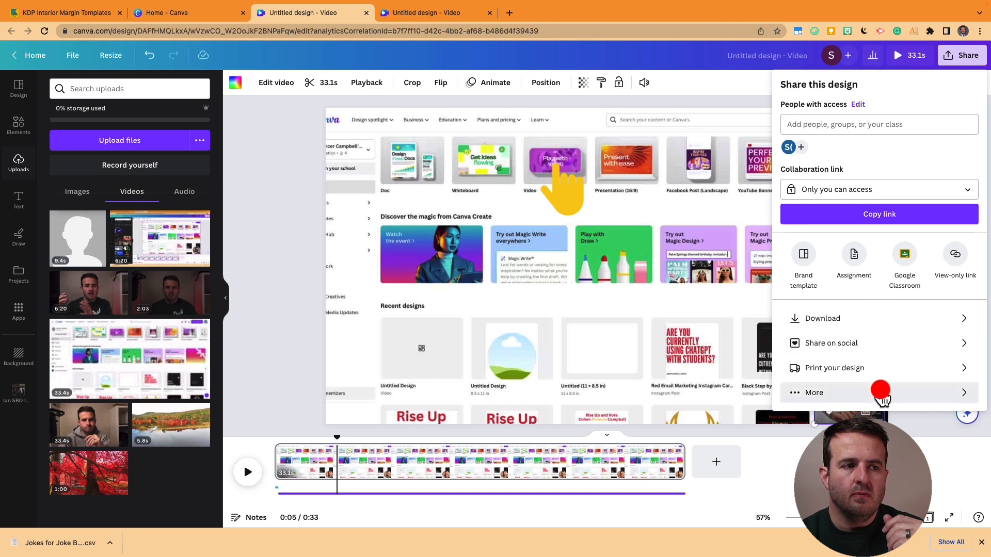
- Show all publishing and saving destinations under More and browse the list
click(813, 392)
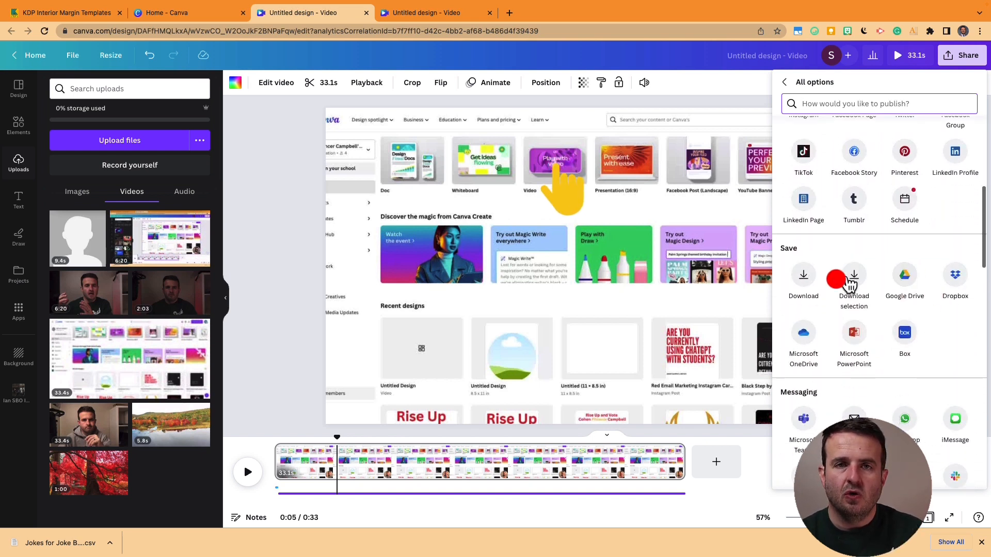
scroll(down, 3)
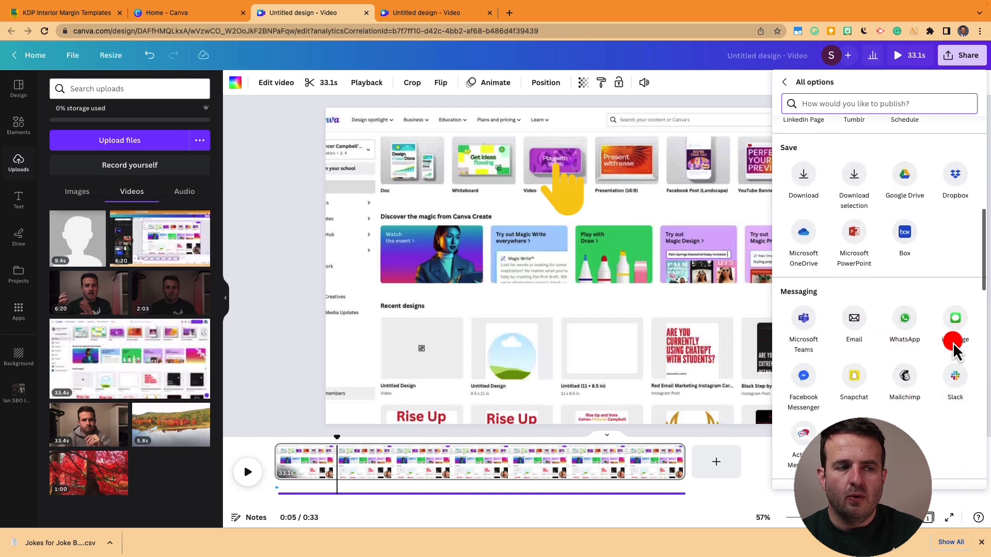
scroll(down, 3)
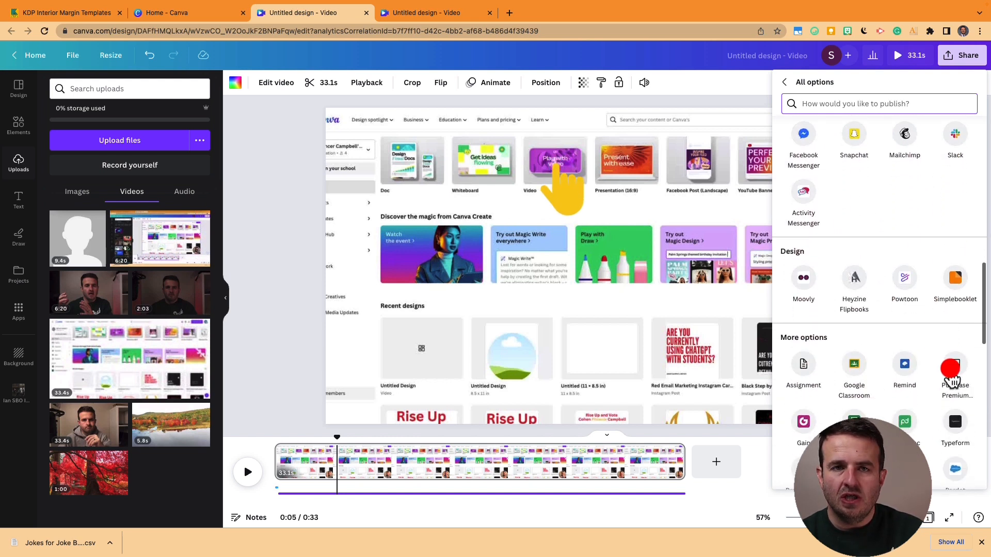